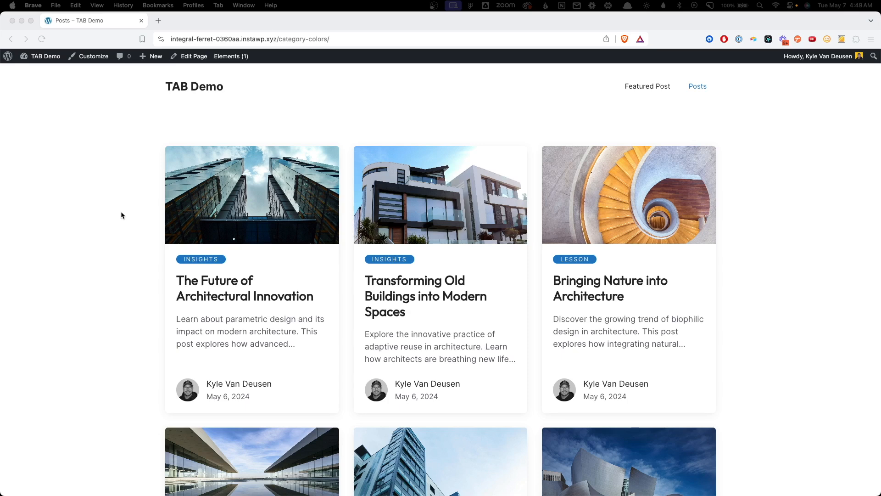
Preview the Bringing Nature into Architecture post, then return to the blog card listing
scroll("down", 3)
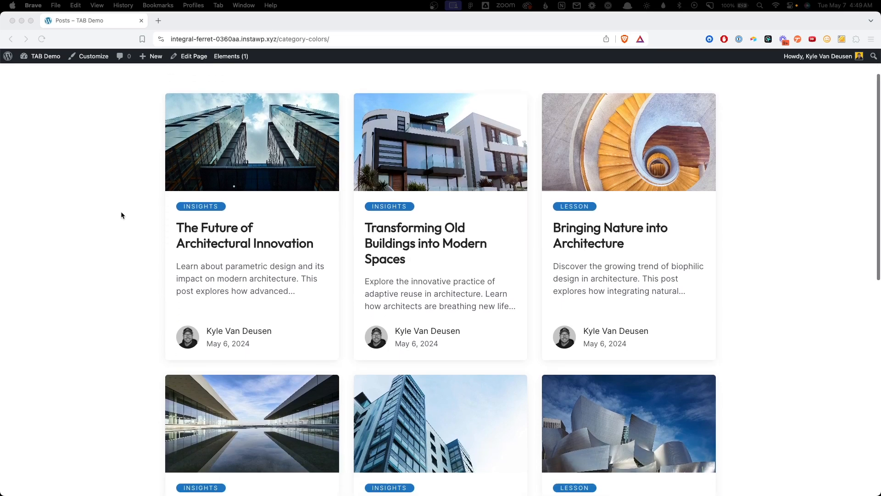
mouse_move(762, 274)
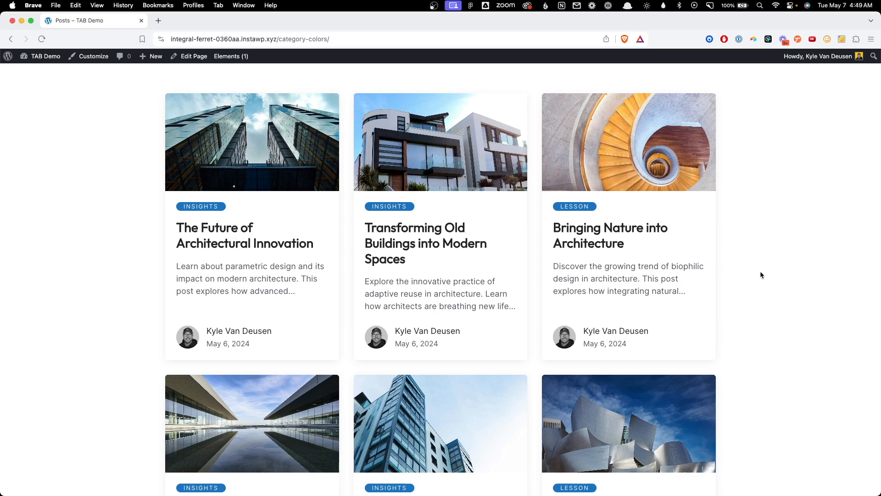
left_click(610, 235)
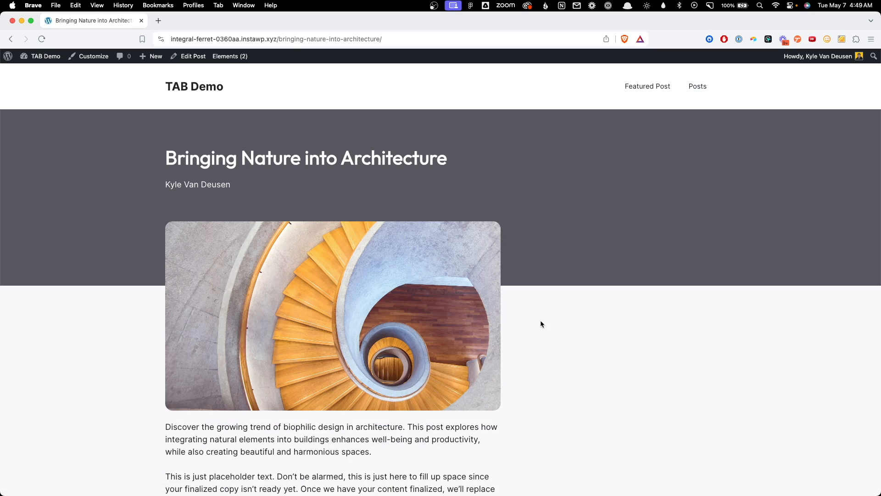
left_click(696, 86)
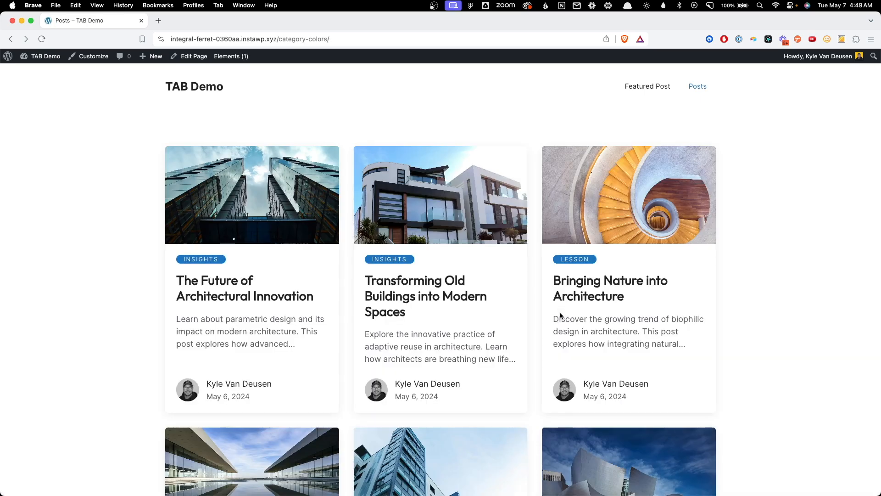
mouse_move(209, 260)
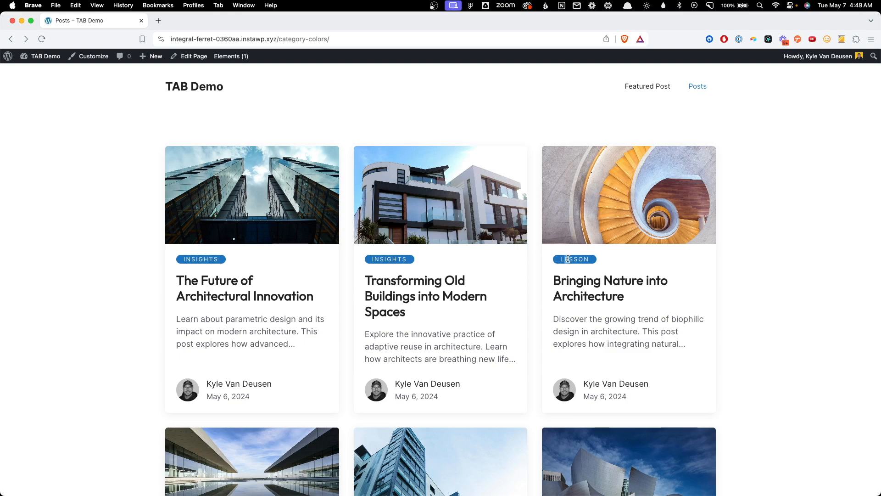
scroll("down", 3)
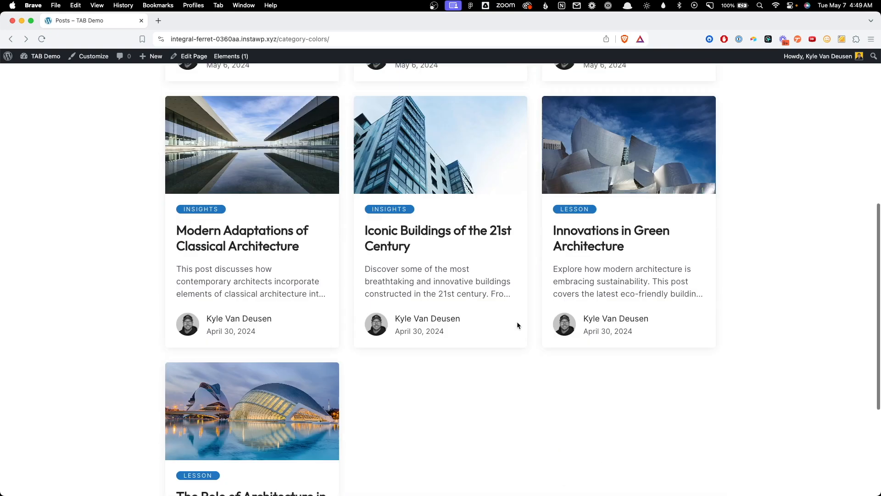
scroll("up", 3)
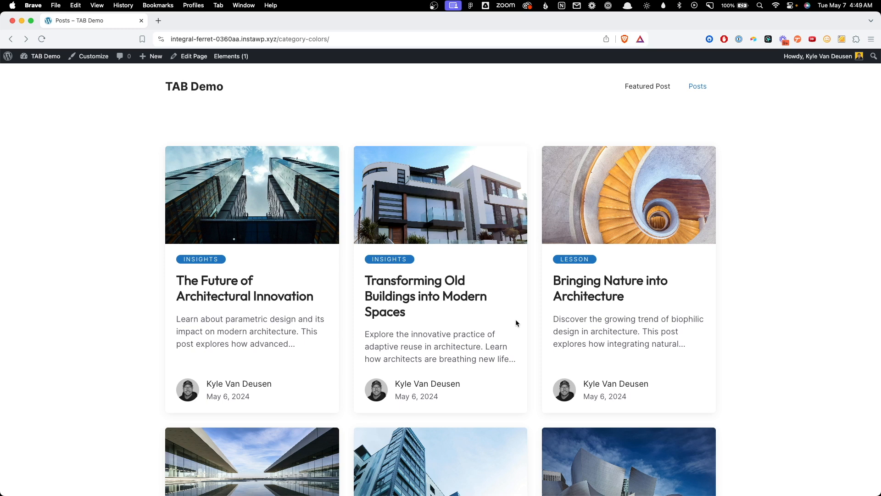
Edit the Posts page and select the INSIGHTS category label on the first card
left_click(193, 56)
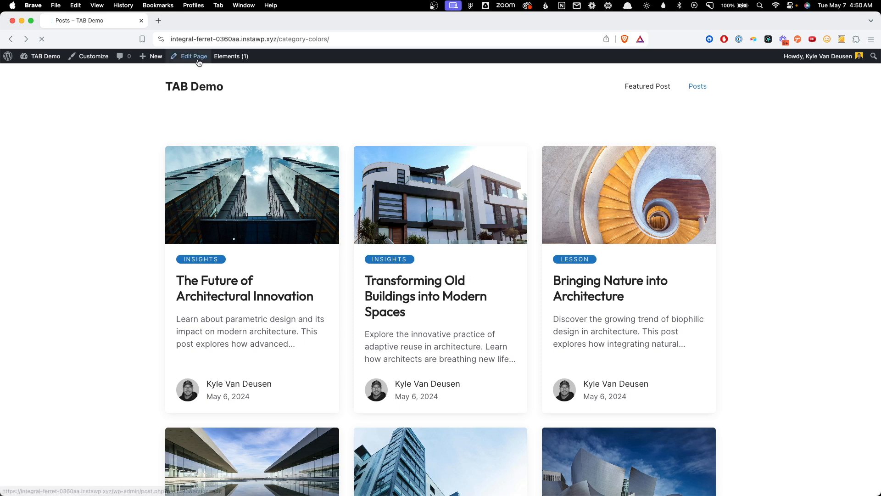
left_click(194, 56)
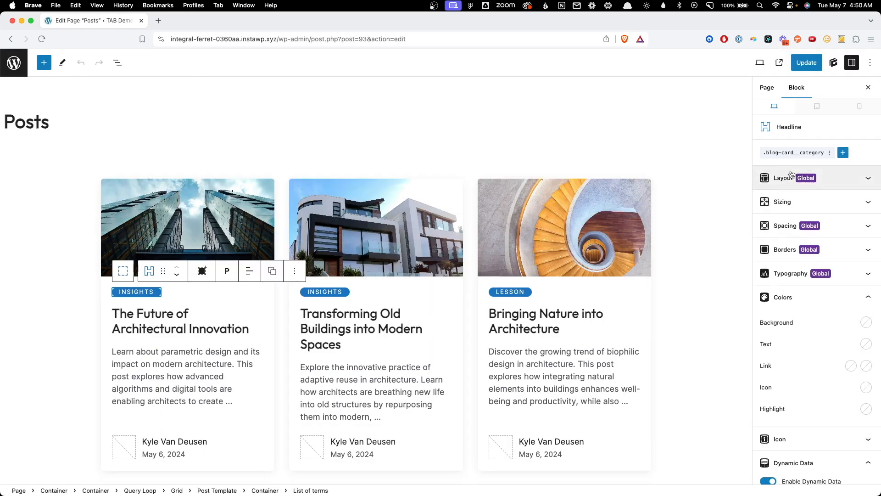
mouse_move(795, 152)
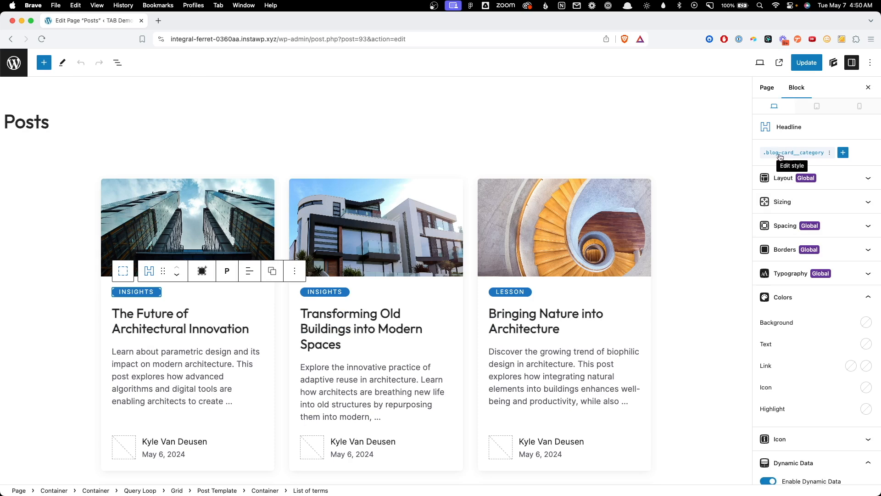
mouse_move(803, 158)
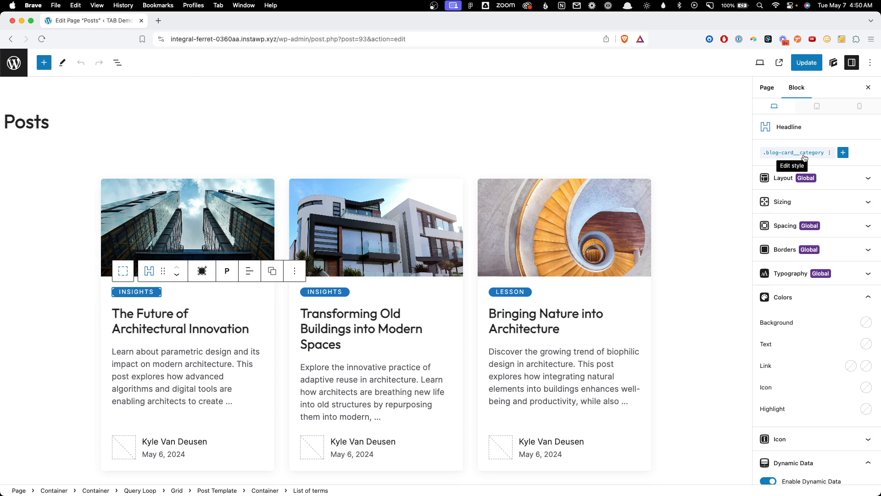
Edit the .blog-card__category global style and reach its var(--accent) background colour field
left_click(791, 165)
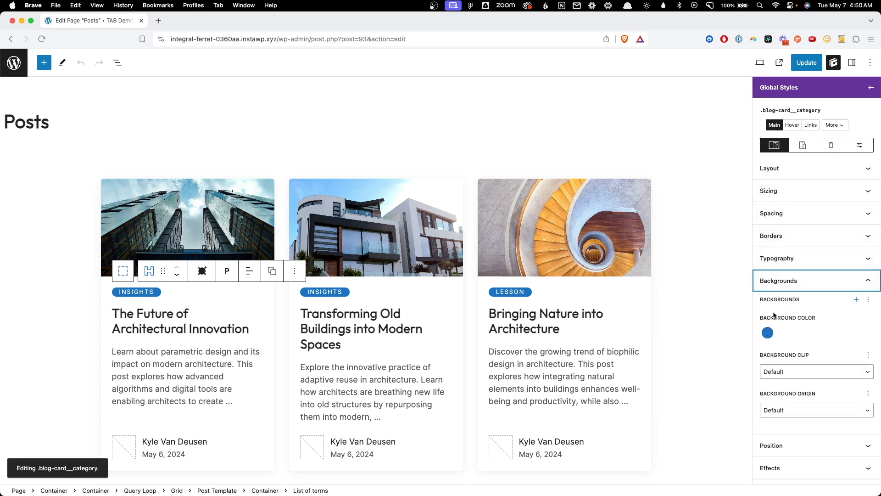
left_click(767, 332)
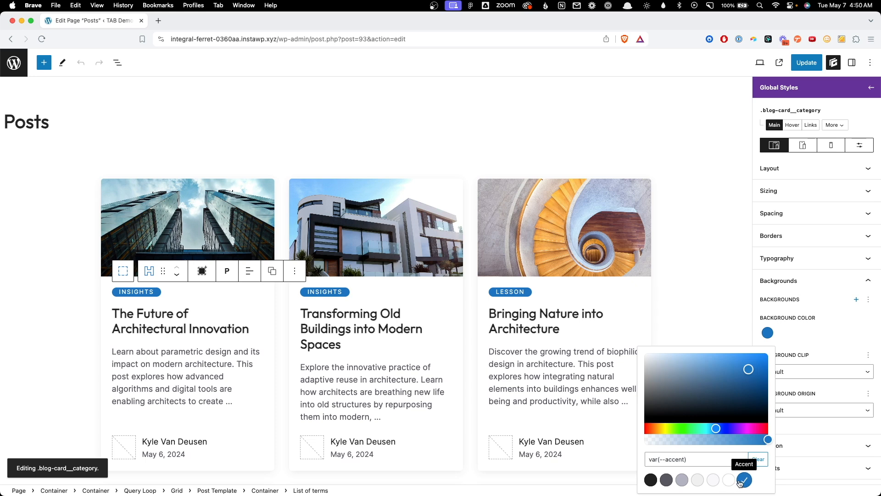
left_click(745, 479)
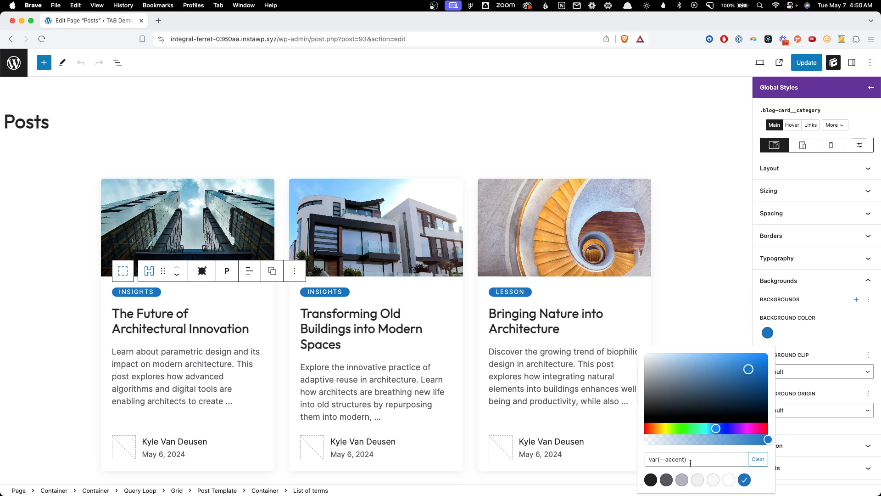